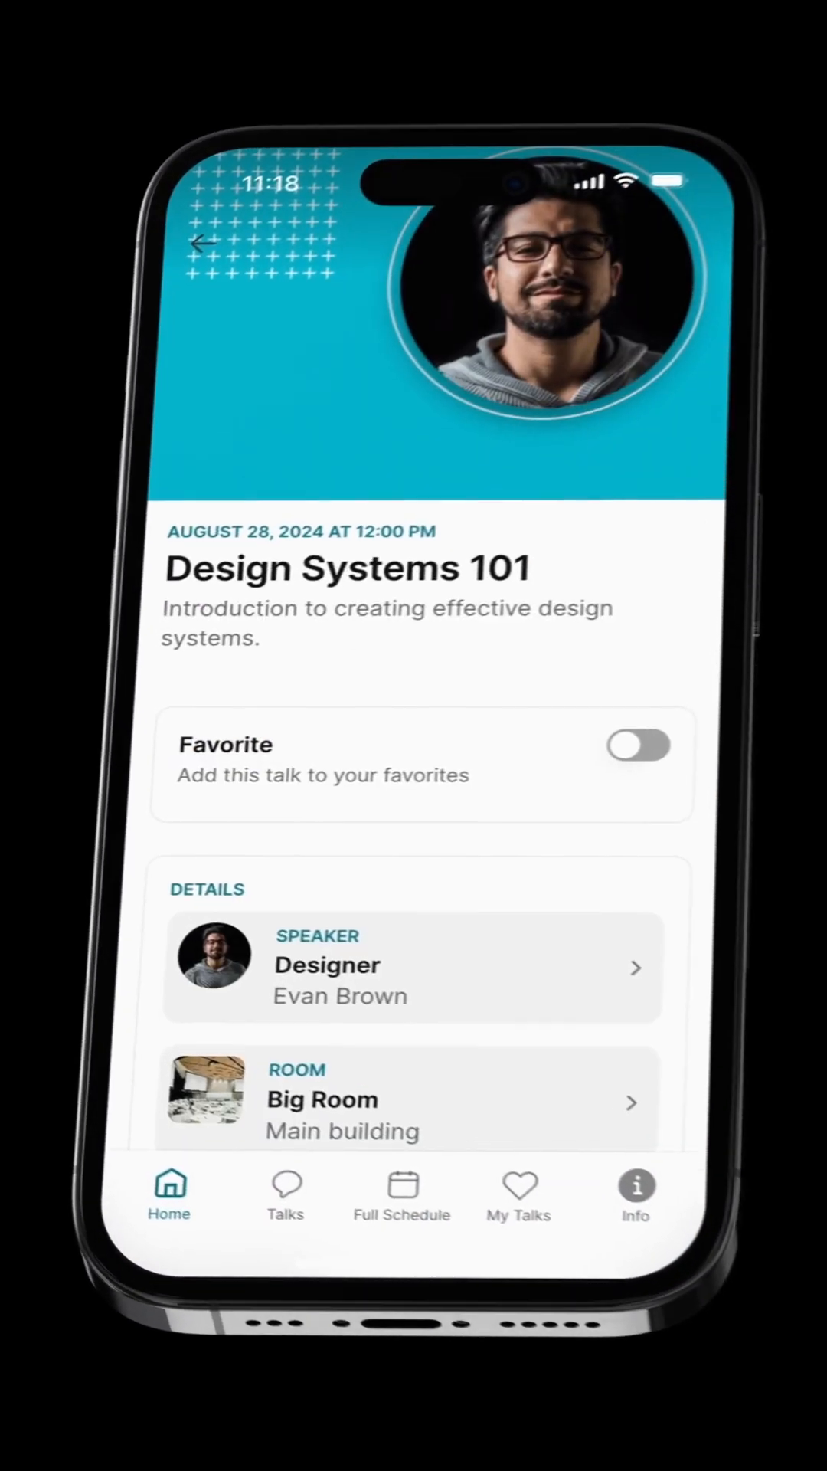
Preview the Company Conference template by opening a talk and marking it as a favorite.
click(199, 243)
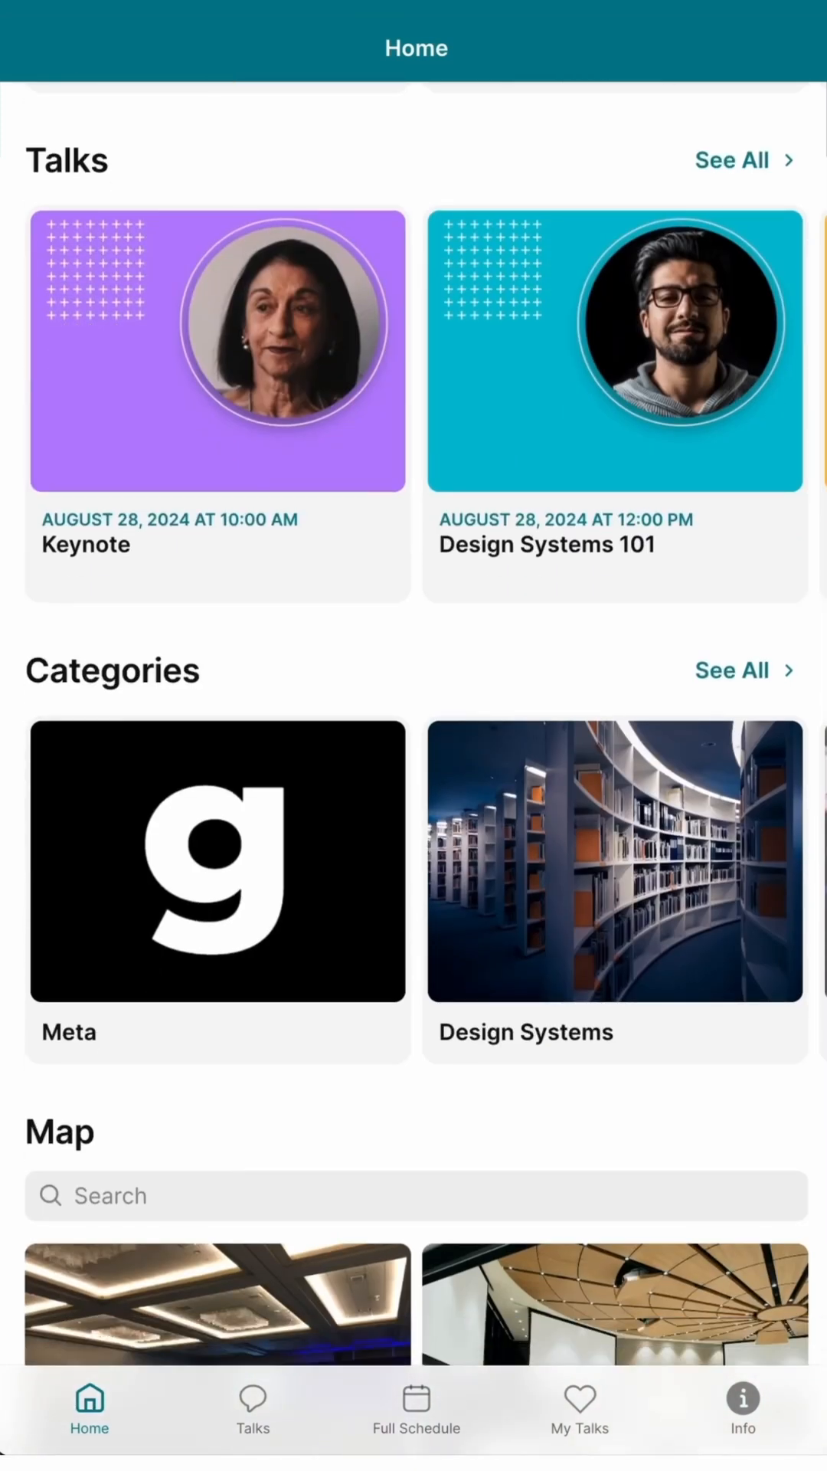
click(415, 1410)
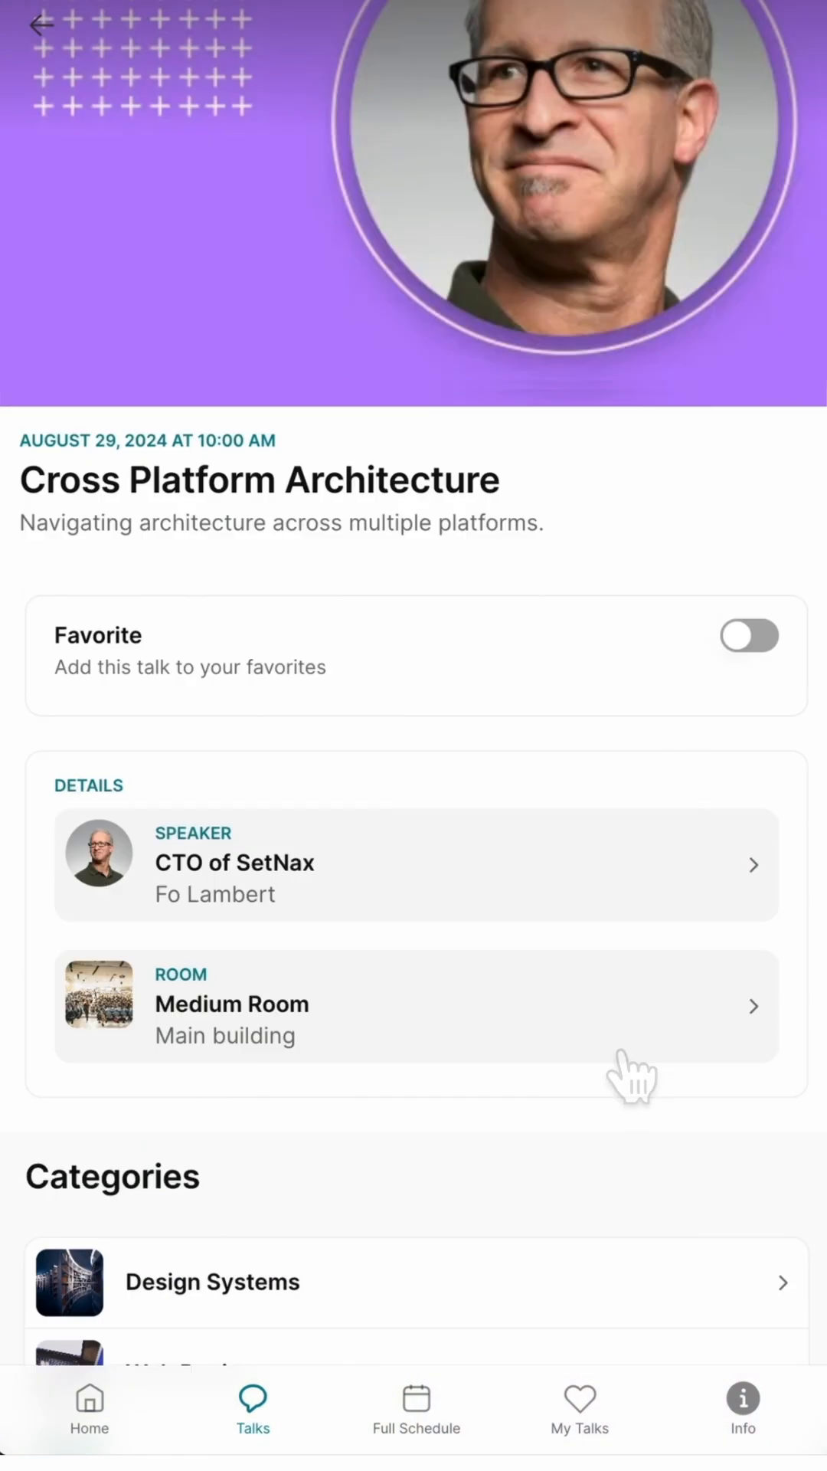
mouse_move(748, 635)
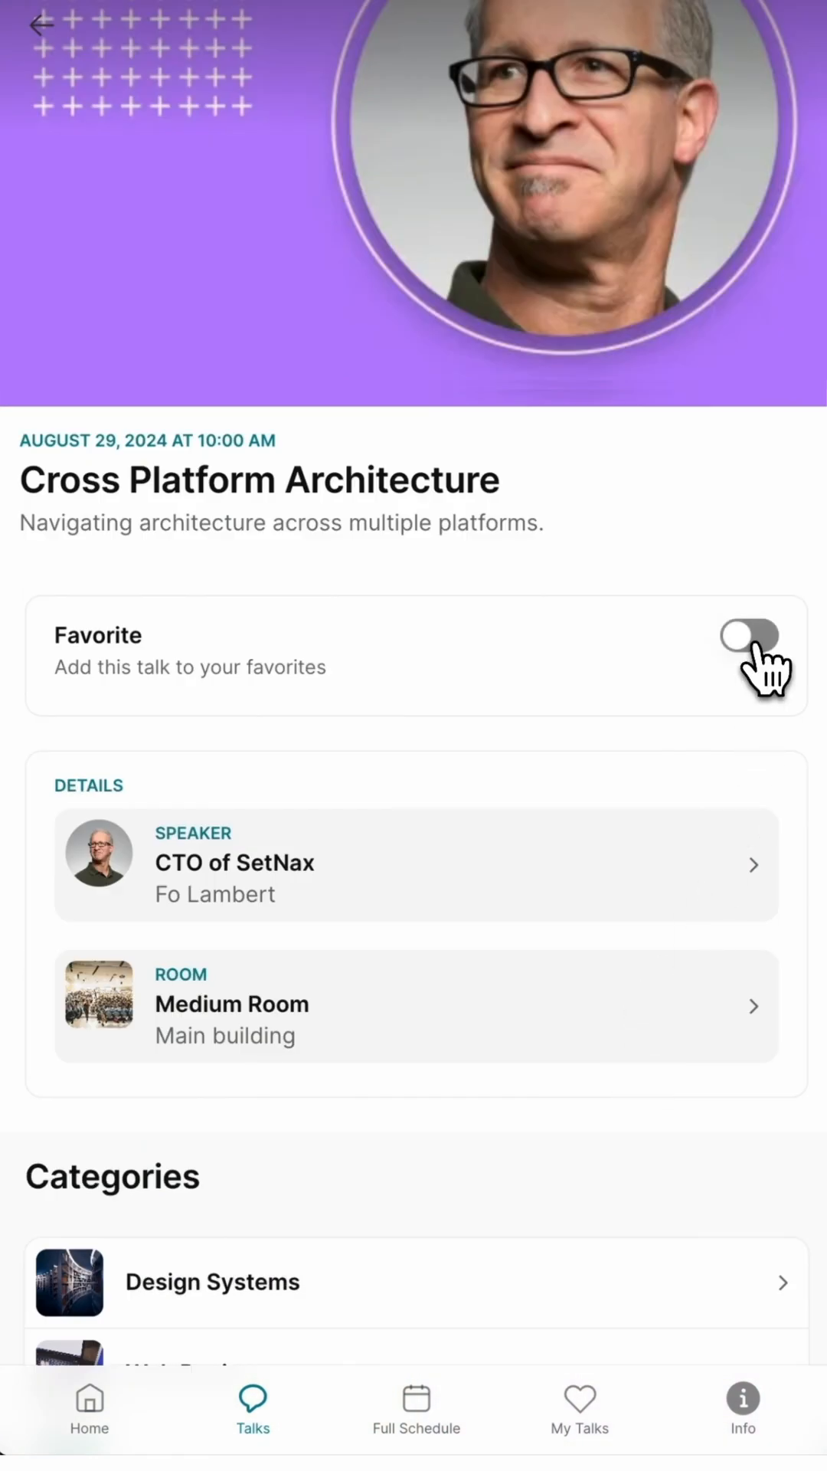
click(749, 636)
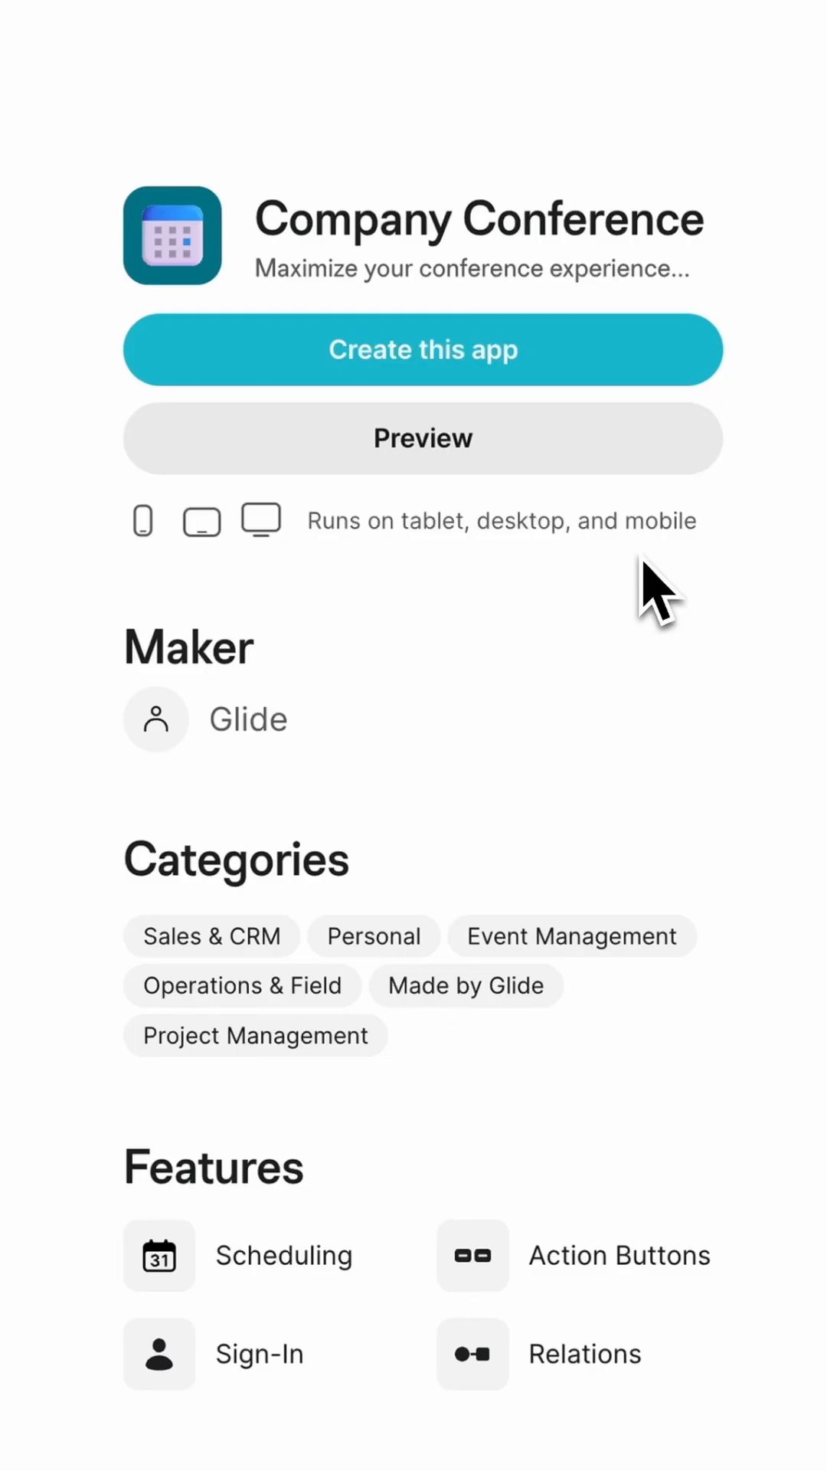
Copy the template into a new app and begin adding a data source to its tables.
click(422, 437)
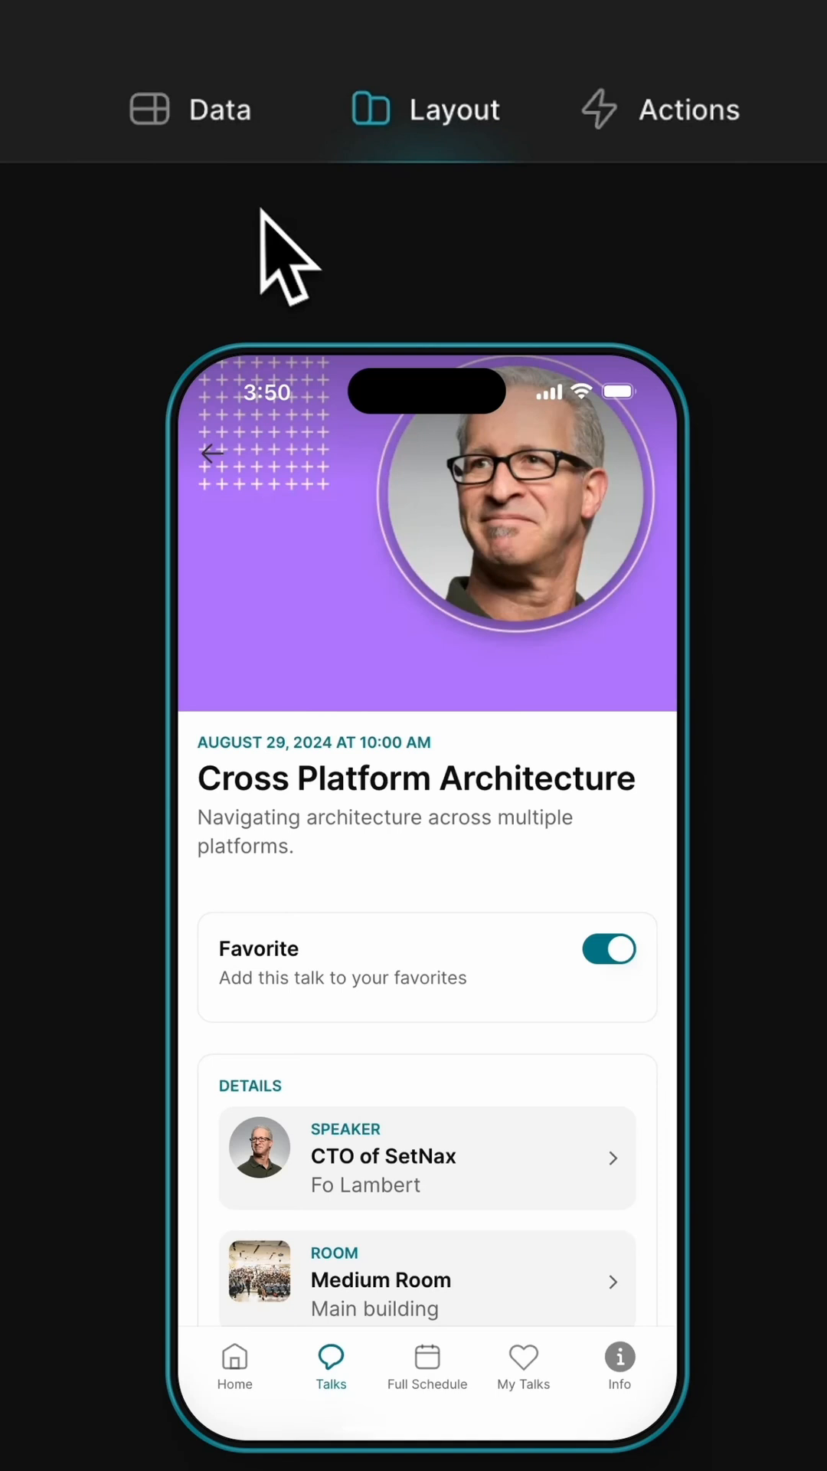
click(191, 109)
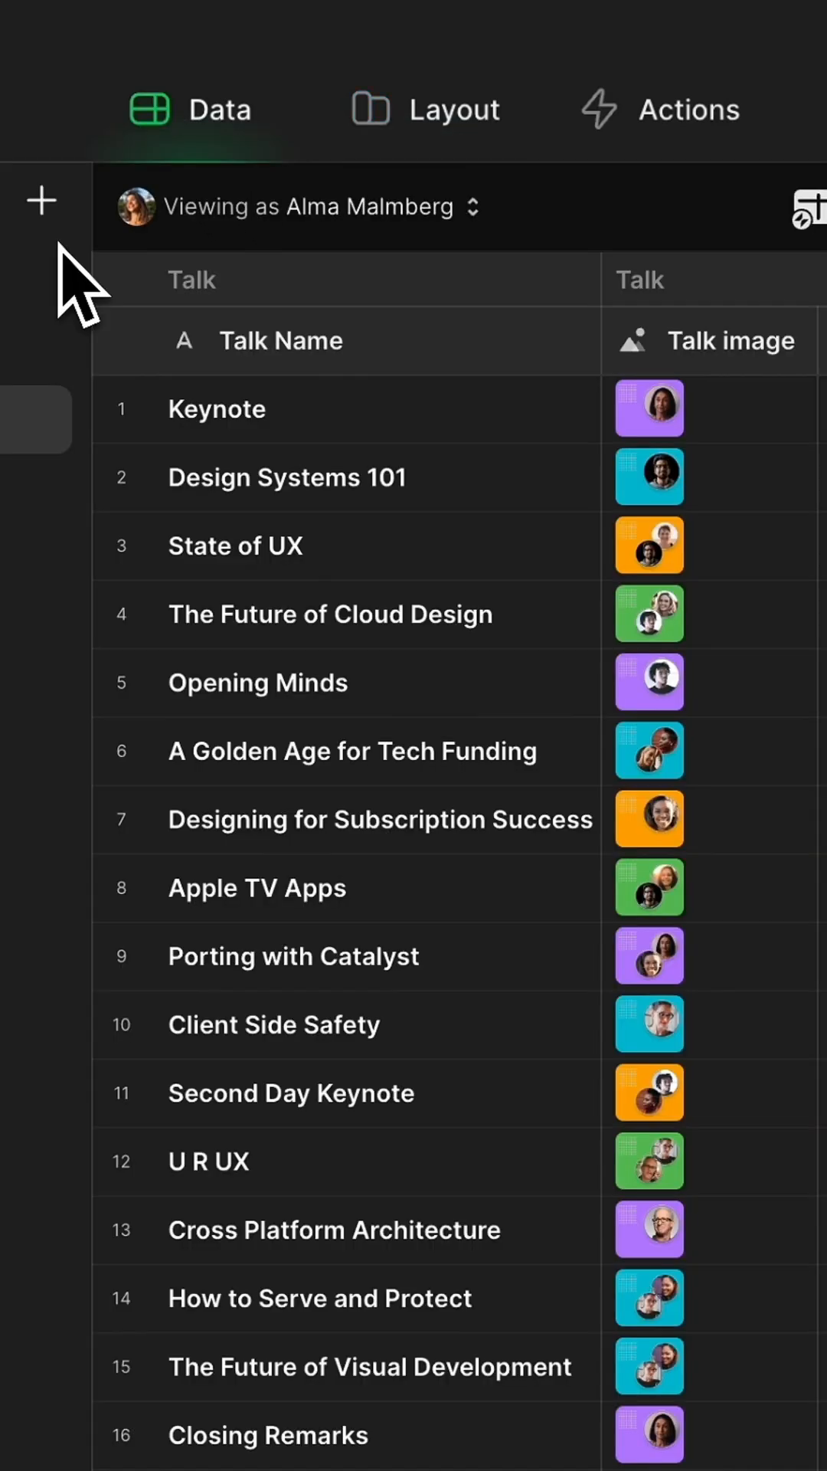
click(42, 201)
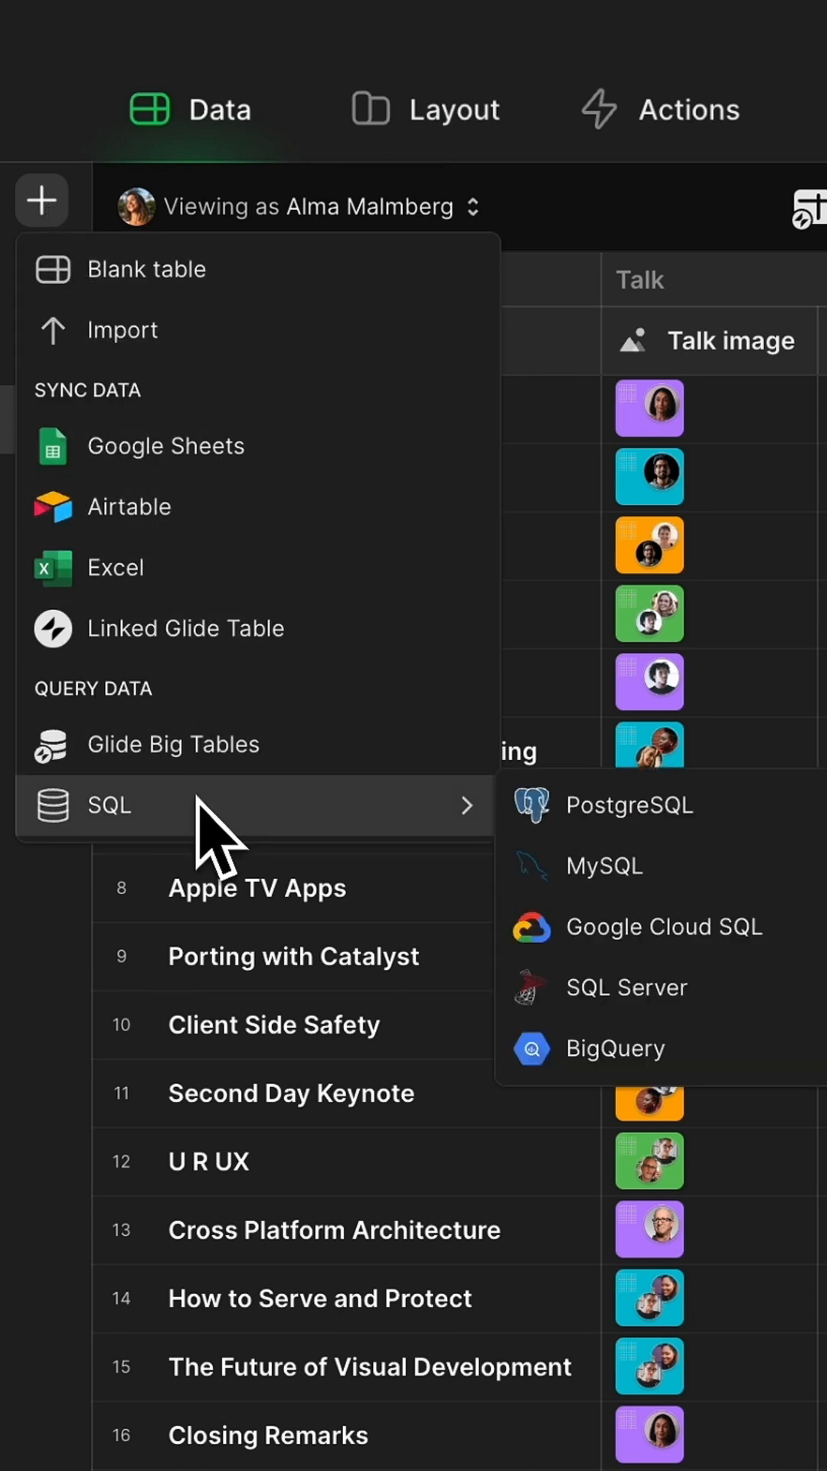
click(426, 109)
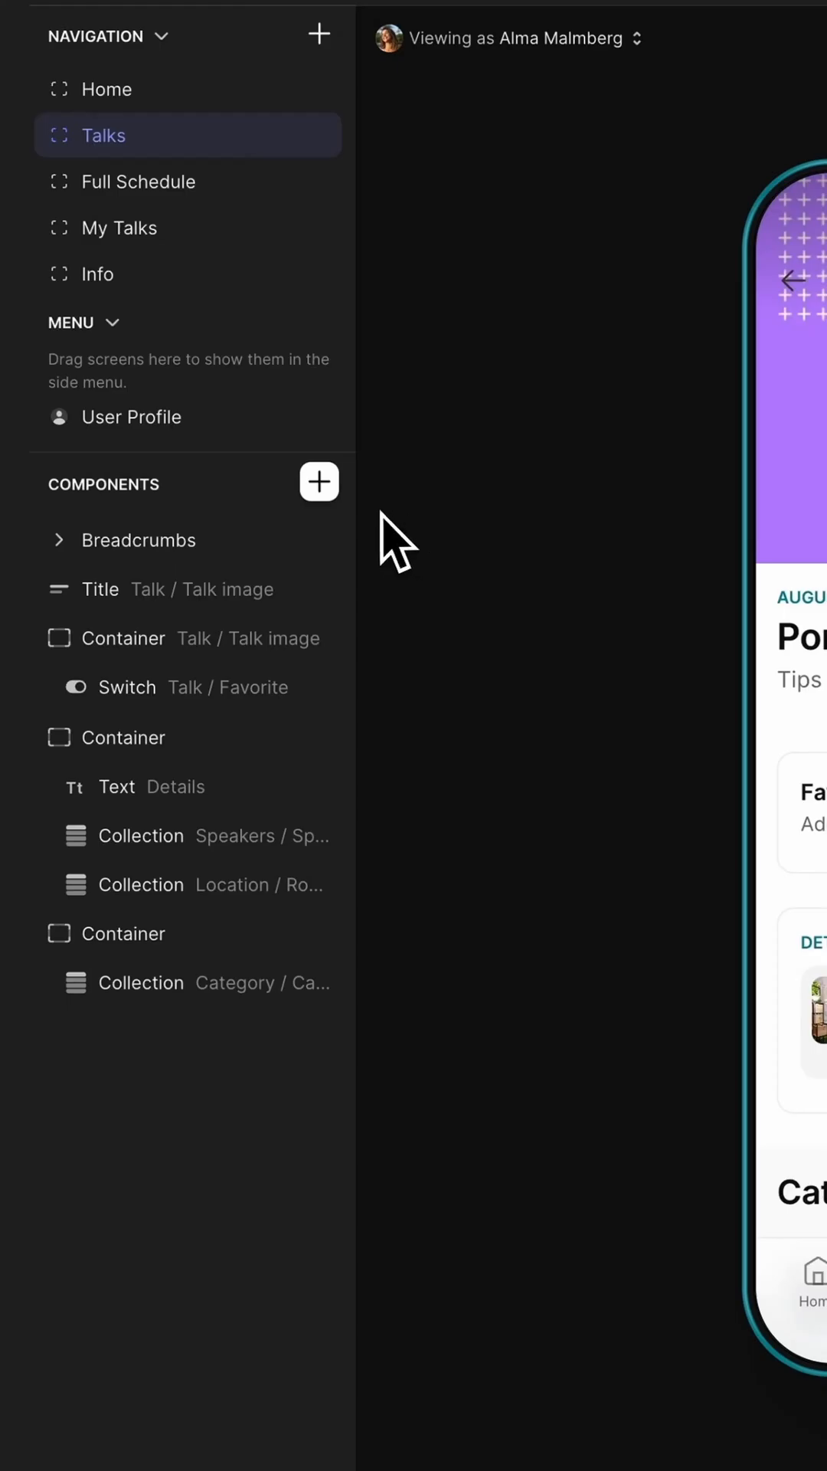
Restrict app access to only chosen users and copy the app's share link.
click(318, 481)
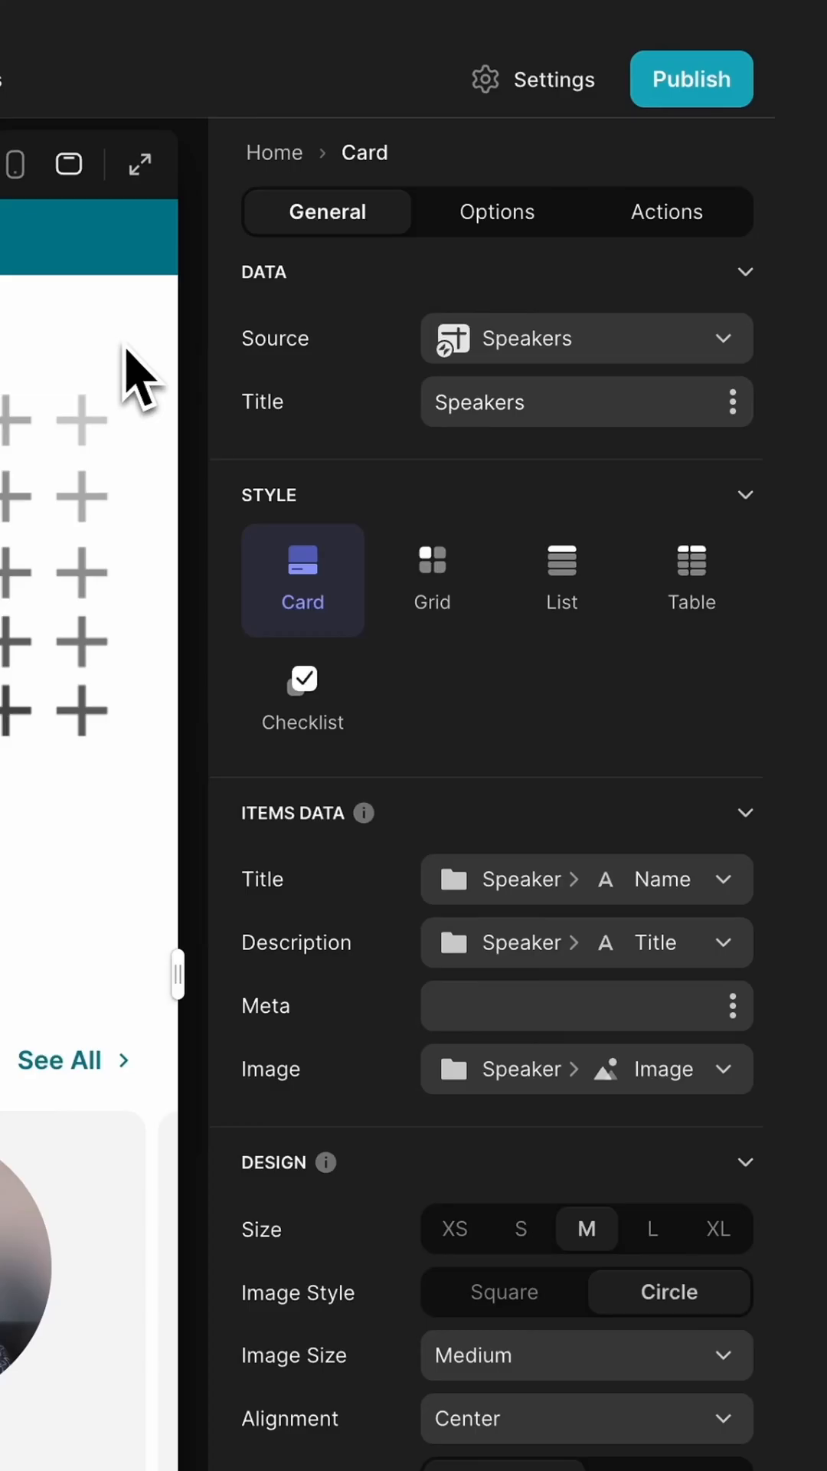
click(532, 79)
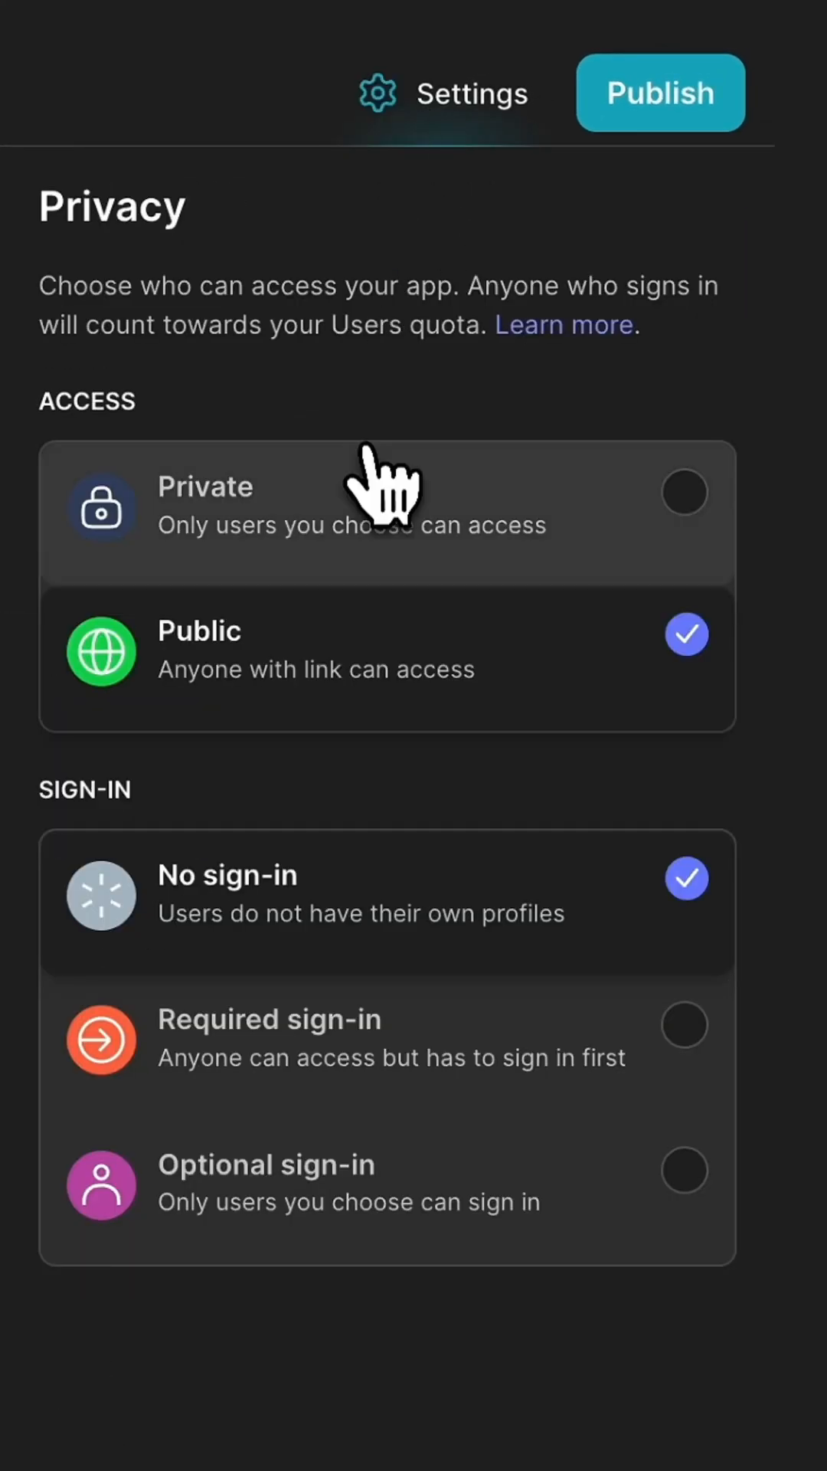
click(685, 513)
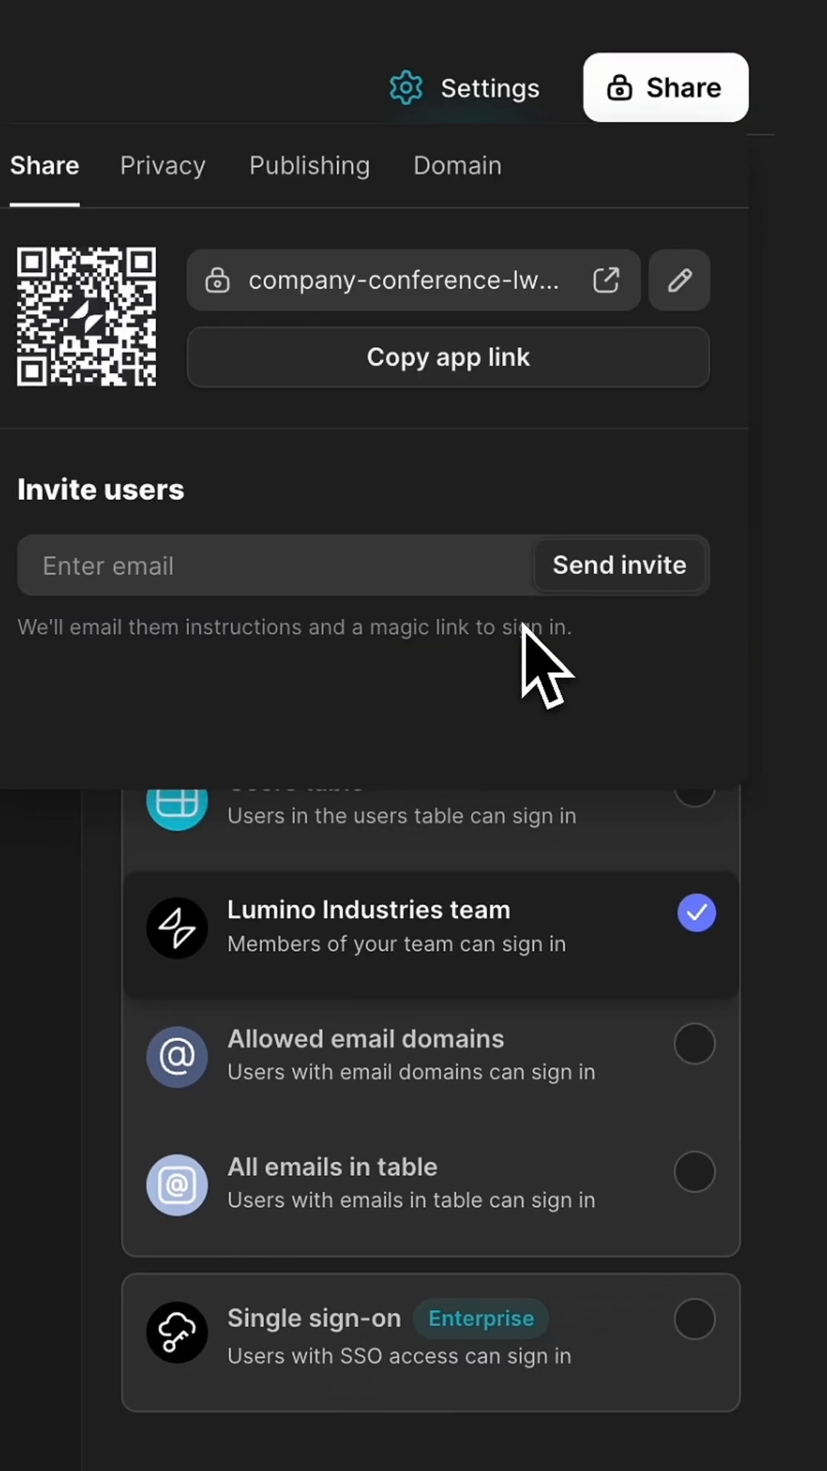
click(447, 356)
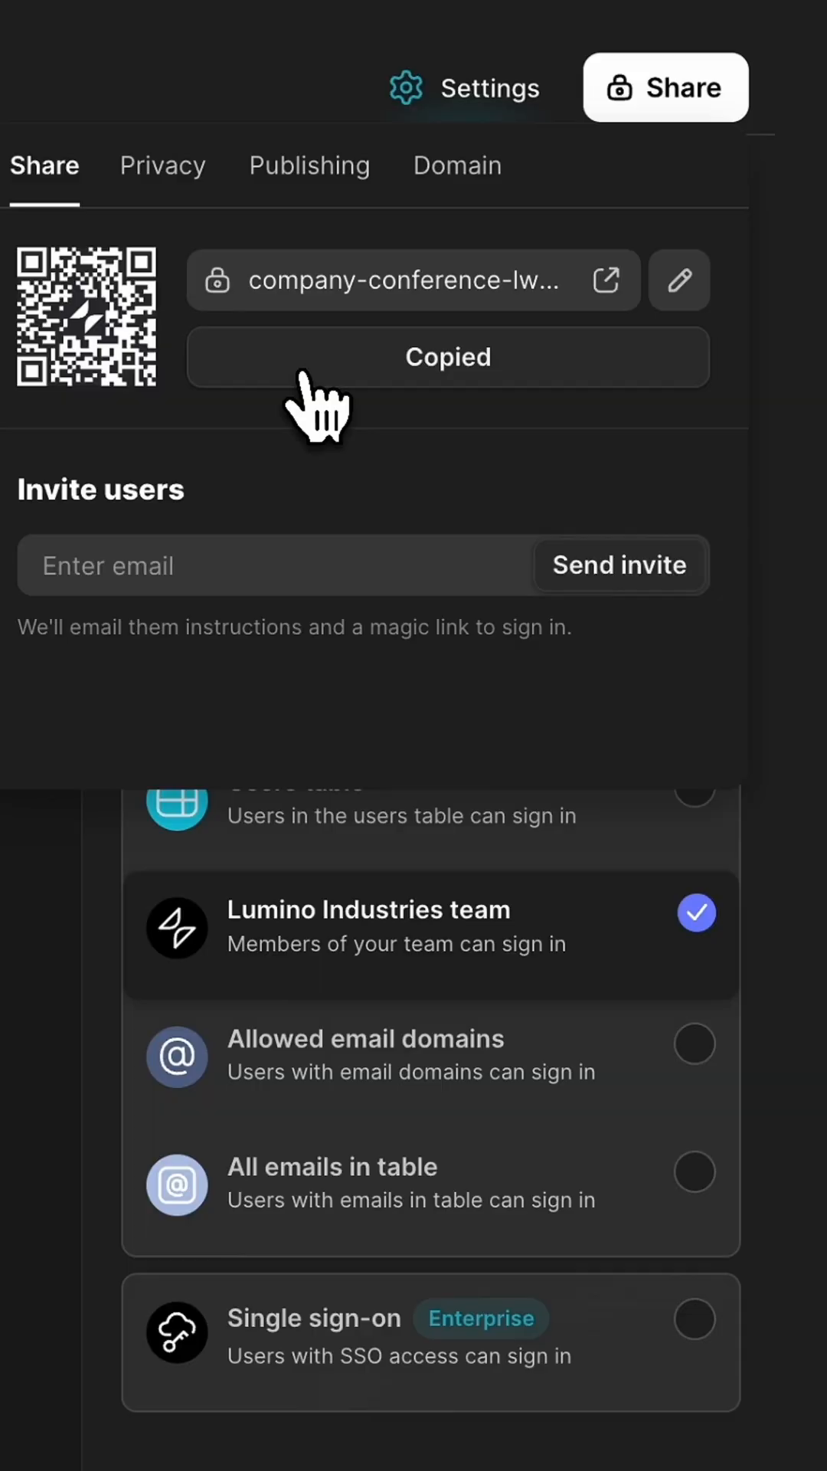